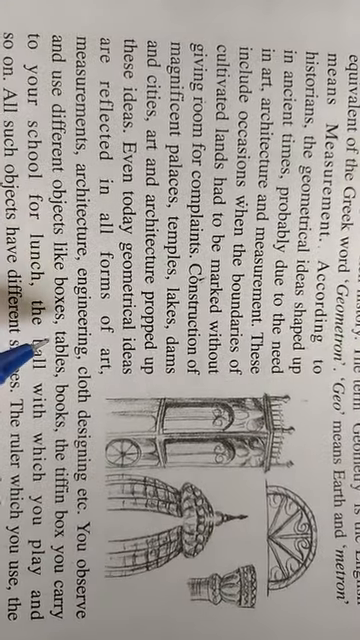
scroll(down, 3)
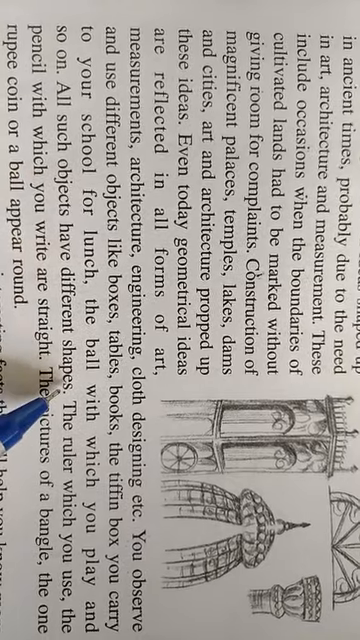
scroll(down, 3)
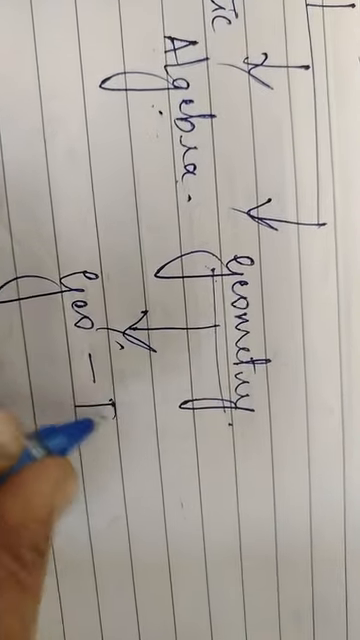
text(Eart)
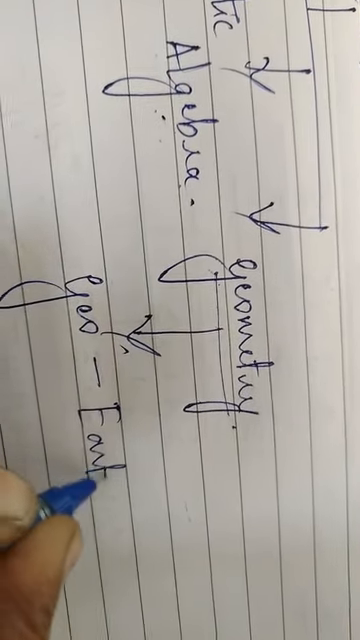